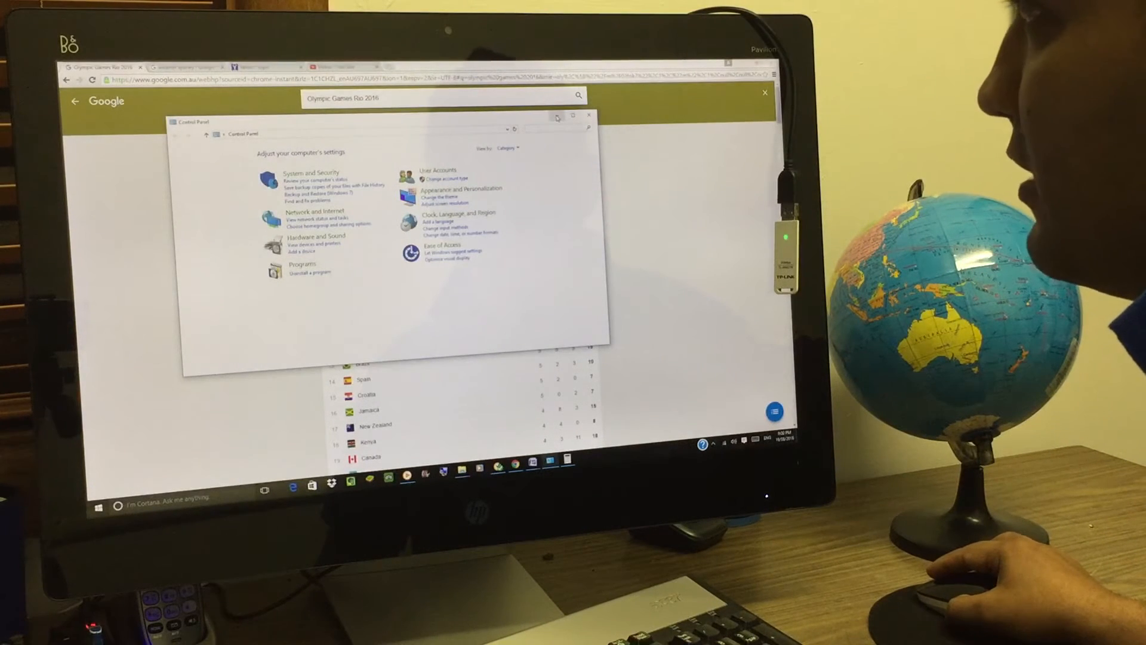
Step: Close the Control Panel window to reveal Chrome's Rio 2016 medal standings page
left_click(587, 115)
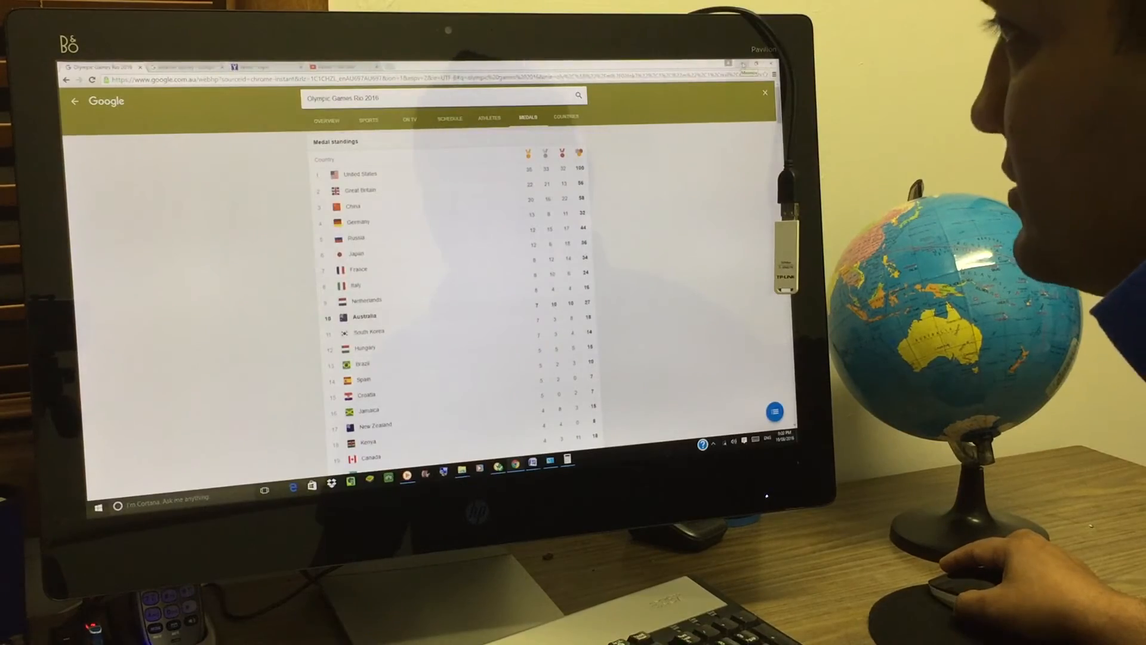